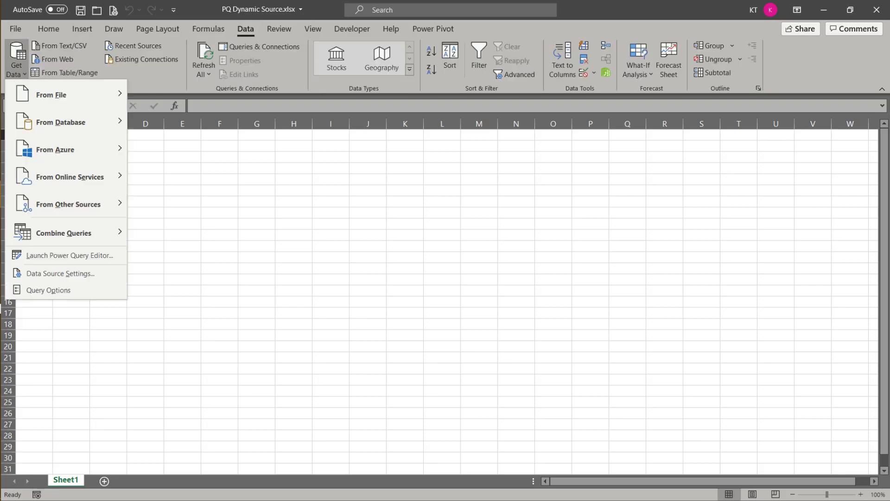
- Import the Sales 2018 sheet from Sales_2018.xlsx and review its Data Source Settings
left_click(48, 95)
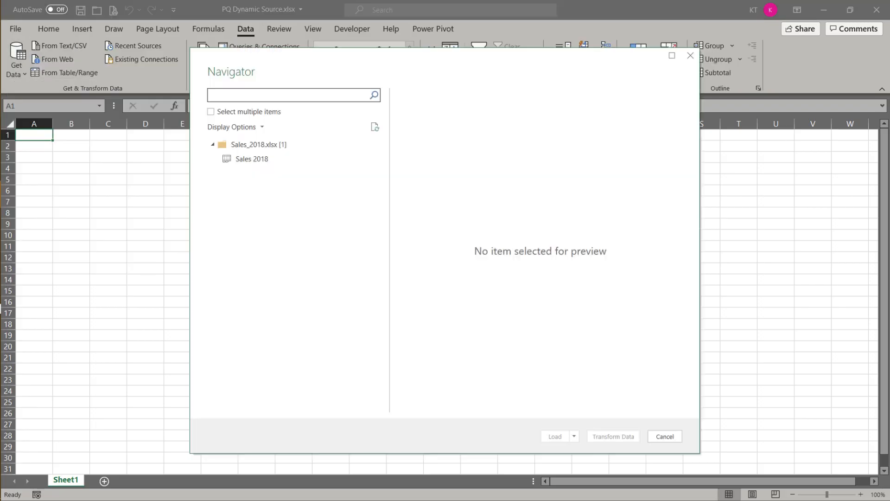
left_click(614, 435)
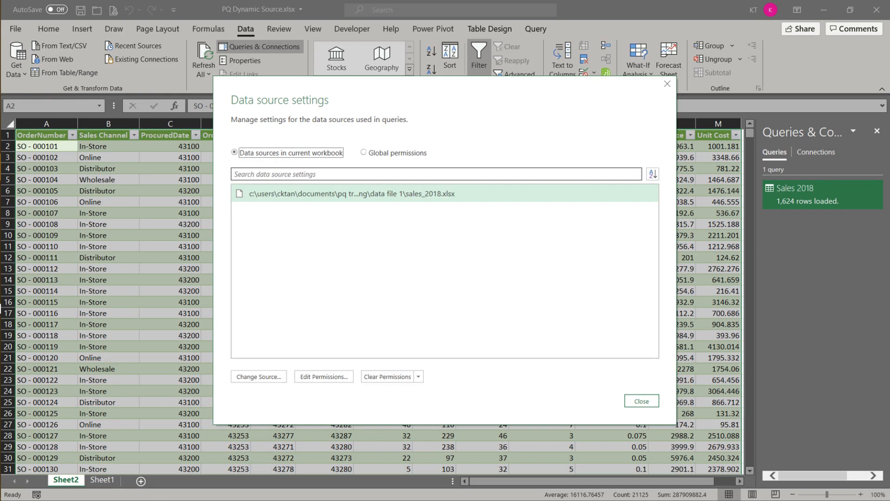
left_click(257, 376)
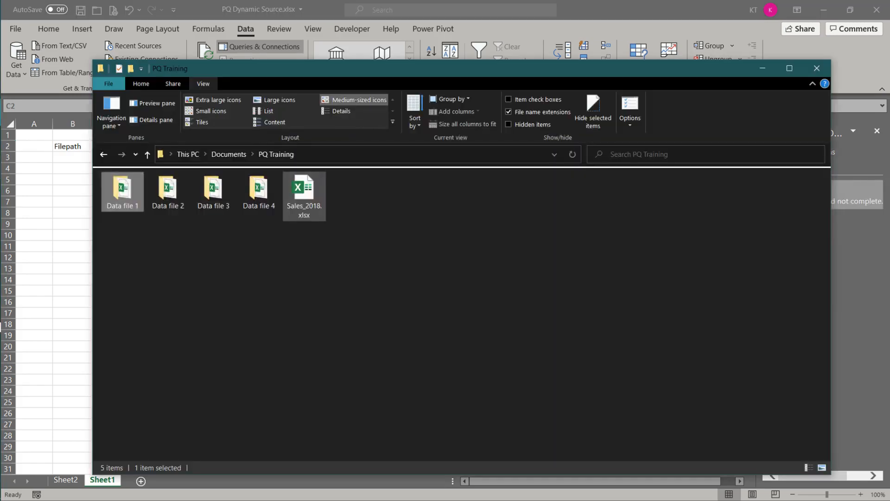
- Copy the file location of Sales_2018.xlsx from its Properties in the PQ Training folder
right_click(304, 190)
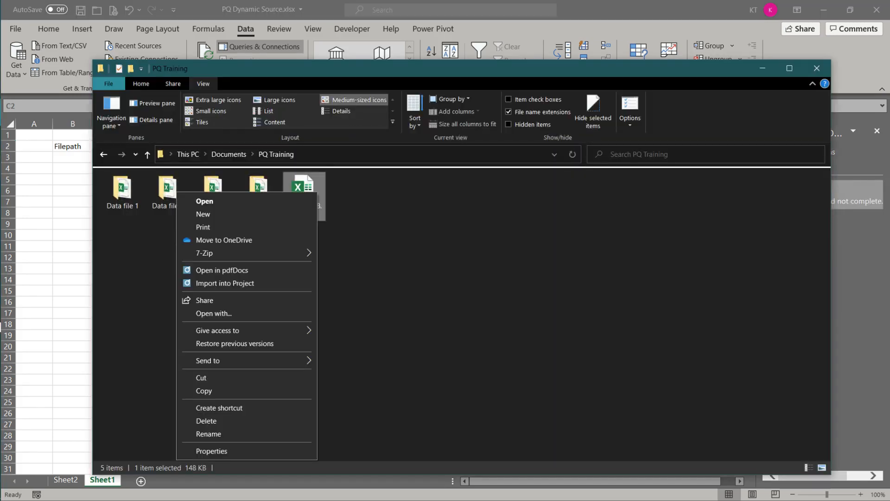
left_click(212, 451)
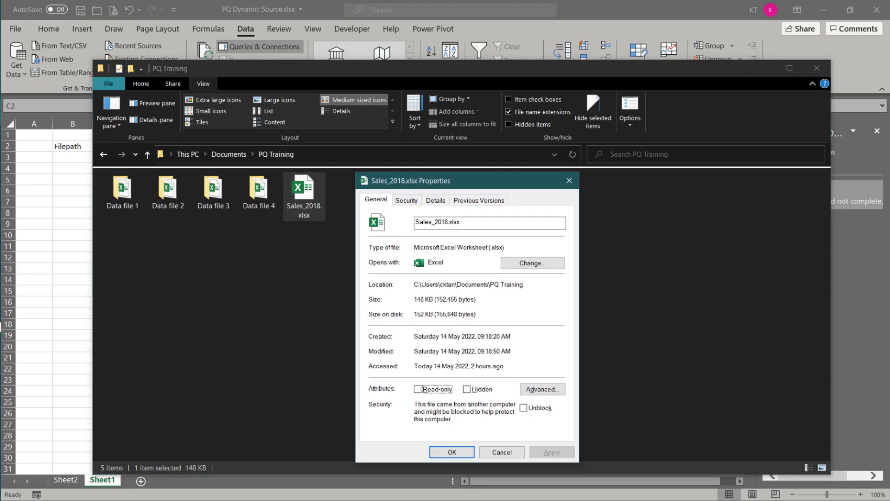
left_click(406, 200)
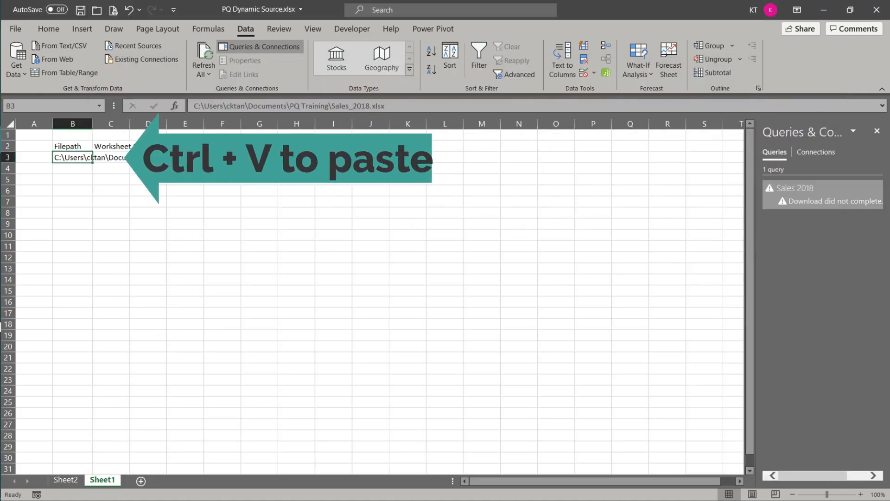
- Paste the path into the input table and load it into Power Query as SourcePath
key("Ctrl+v")
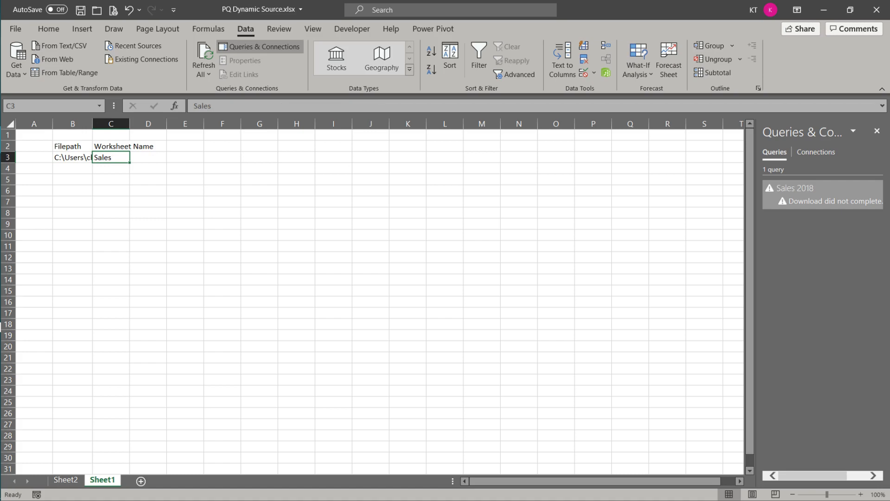
left_click(47, 75)
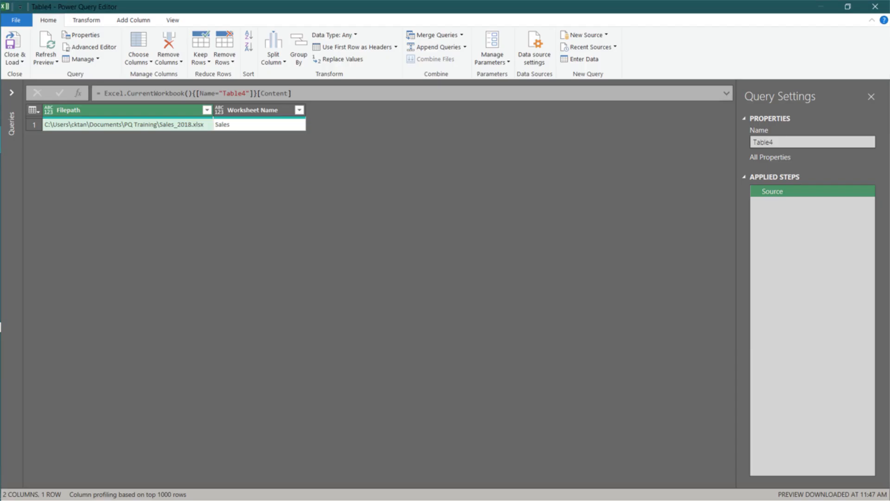
type("SourcePath")
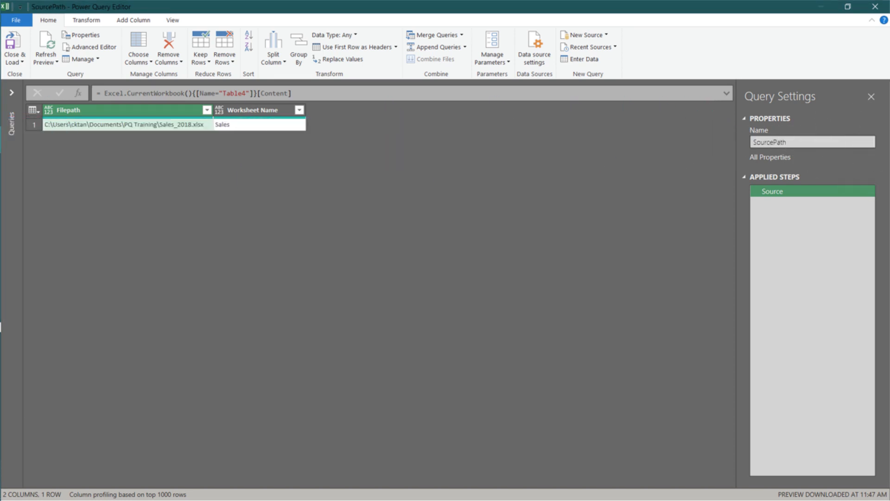
- Duplicate the SourcePath query and rename the copy WorksheetName
left_click(11, 92)
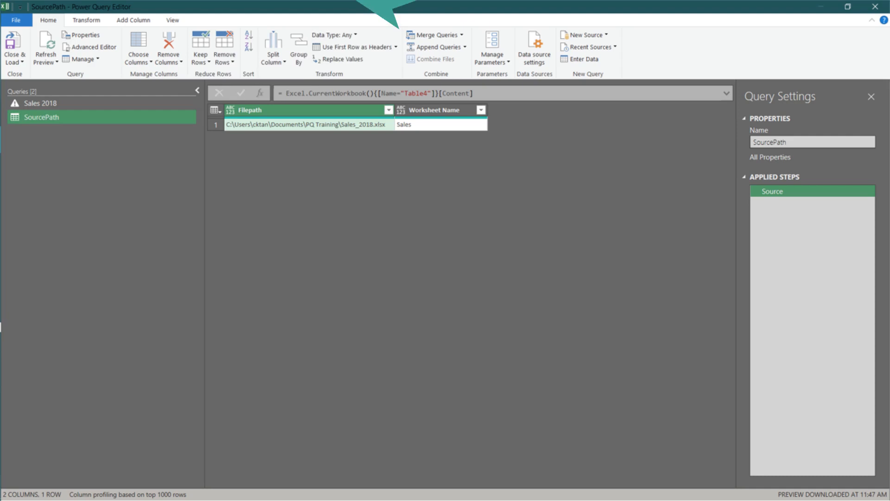
key("ctrl+v")
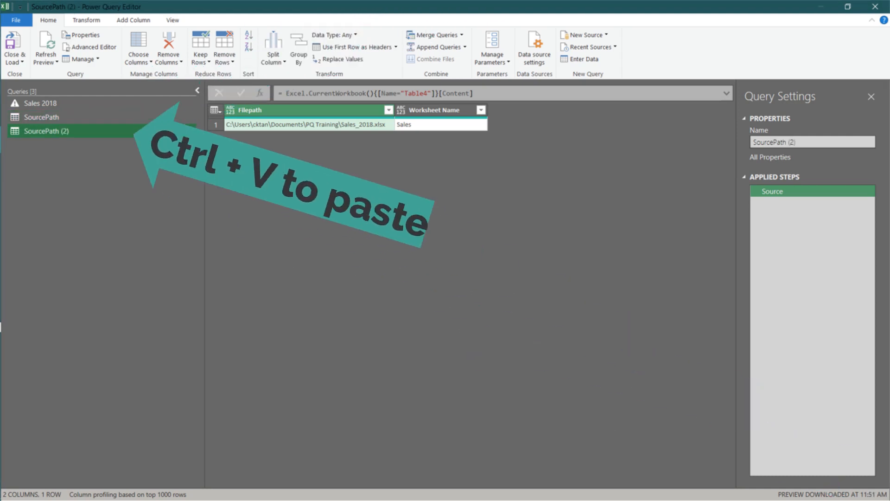
type("WorksheetName")
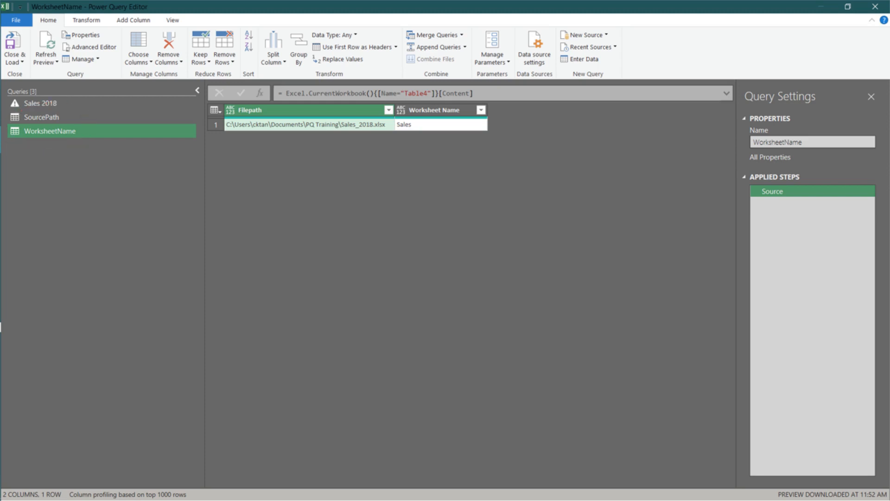
- Drill down WorksheetName and SourcePath to single values and point Sales 2018's navigation step at WorksheetName
right_click(404, 124)
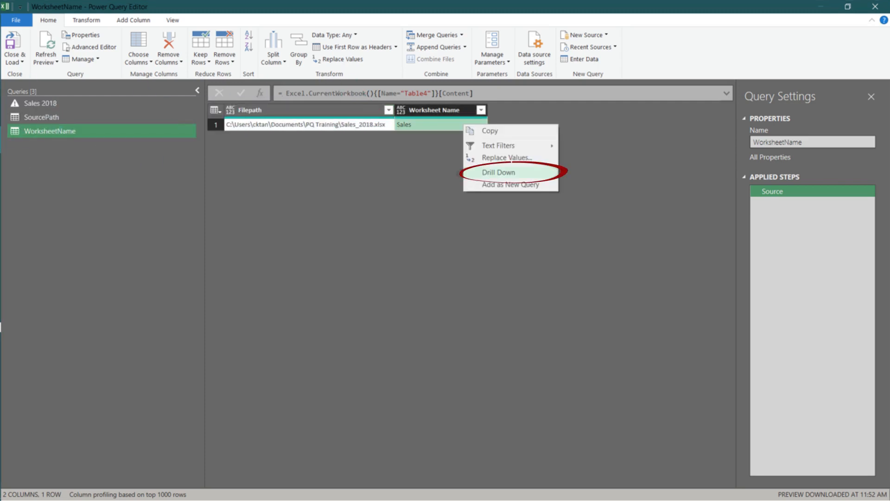
left_click(498, 172)
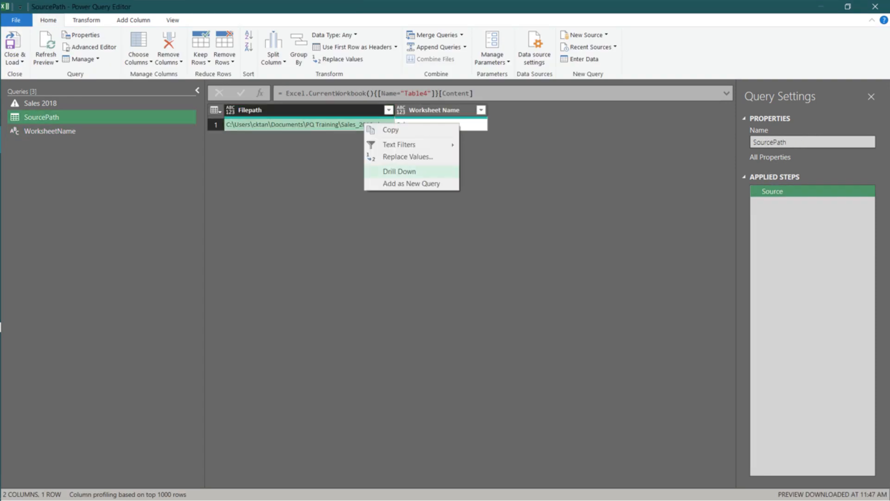
left_click(36, 103)
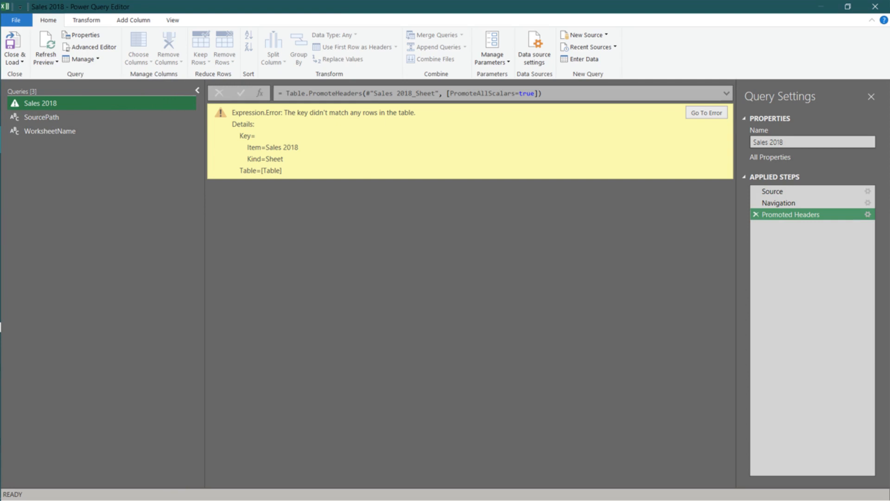
left_click(779, 202)
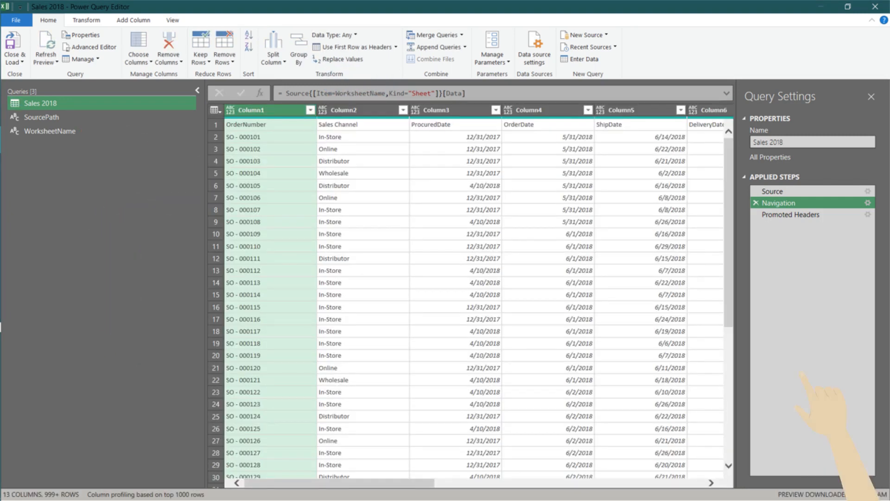
- Close & Load so Sales 2018 returns to the workbook, then go back to the Data tools
left_click(771, 191)
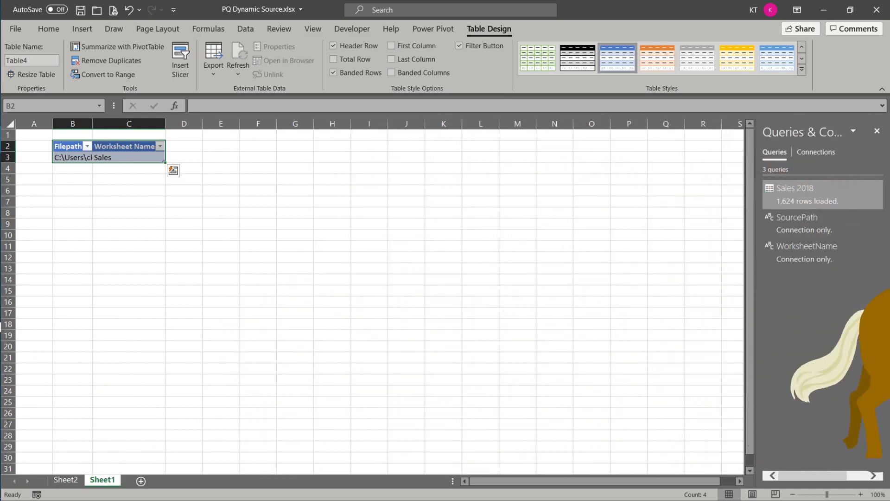
left_click(245, 29)
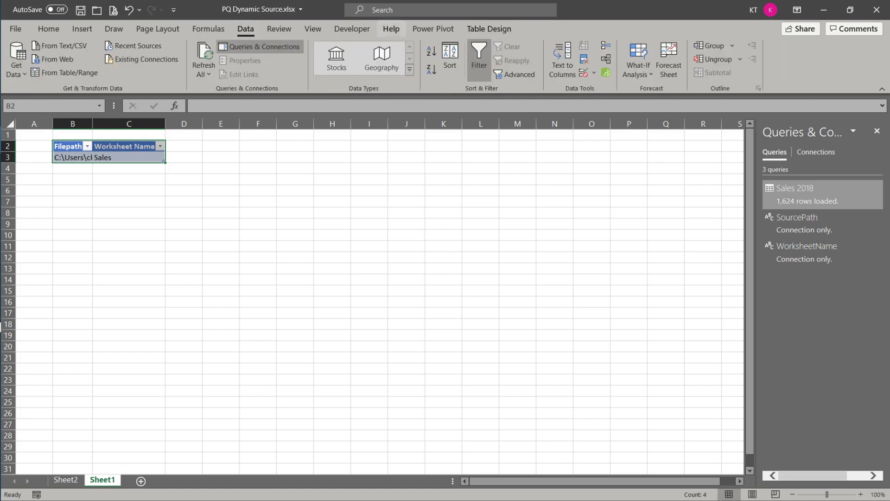
left_click(57, 59)
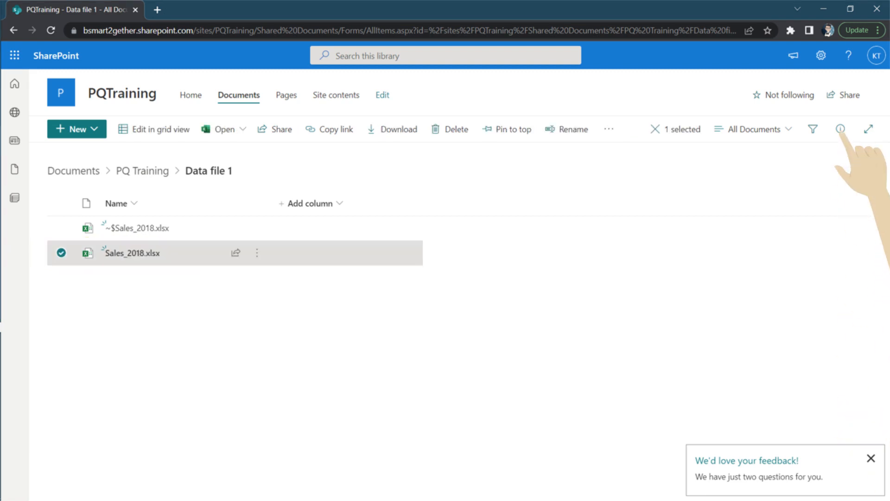
- Show the SharePoint details pane for Sales_2018.xlsx with its PQTraining library path
left_click(840, 128)
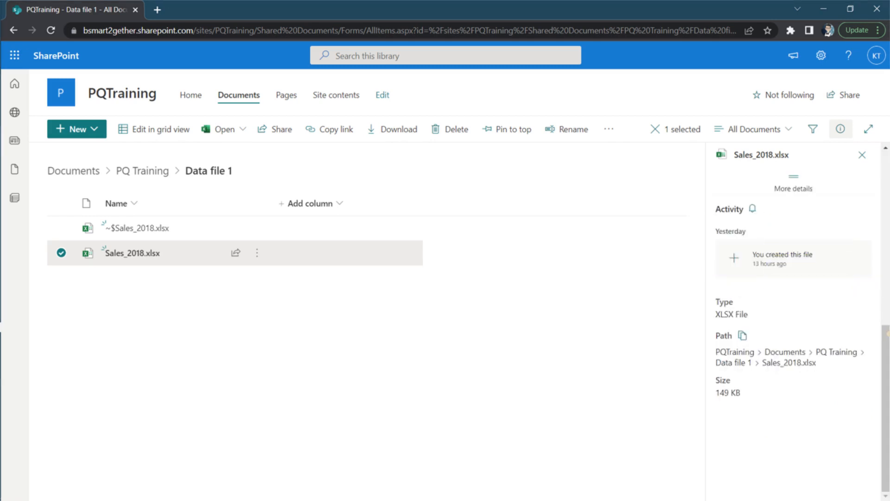
mouse_move(742, 336)
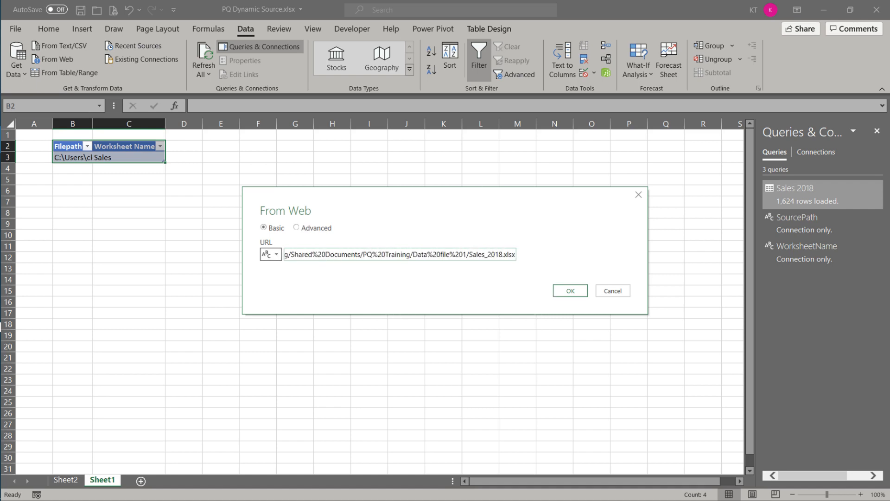
- Connect anonymously to the SharePoint workbook URL via From Web and transform its Sales 2018 sheet
double_click(456, 254)
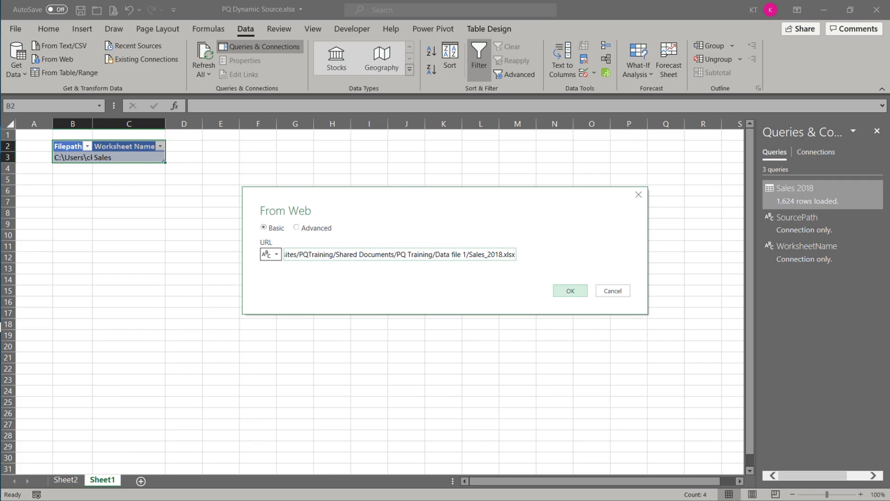
left_click(570, 290)
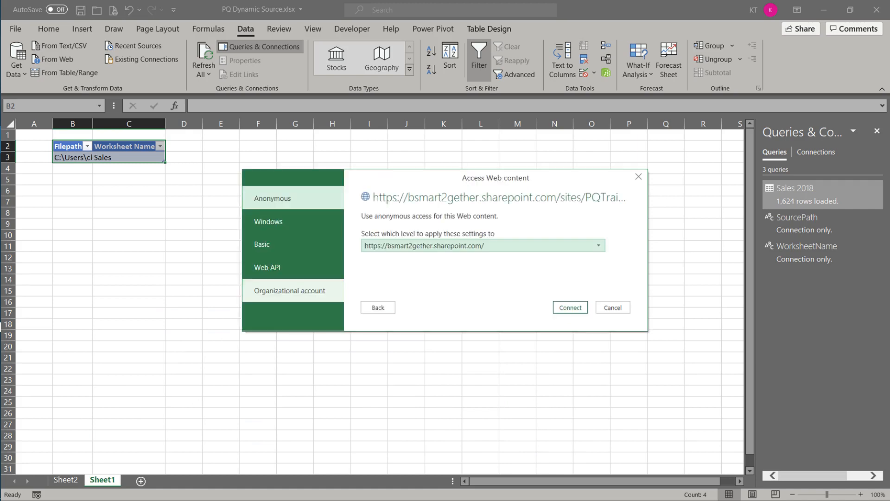
left_click(289, 290)
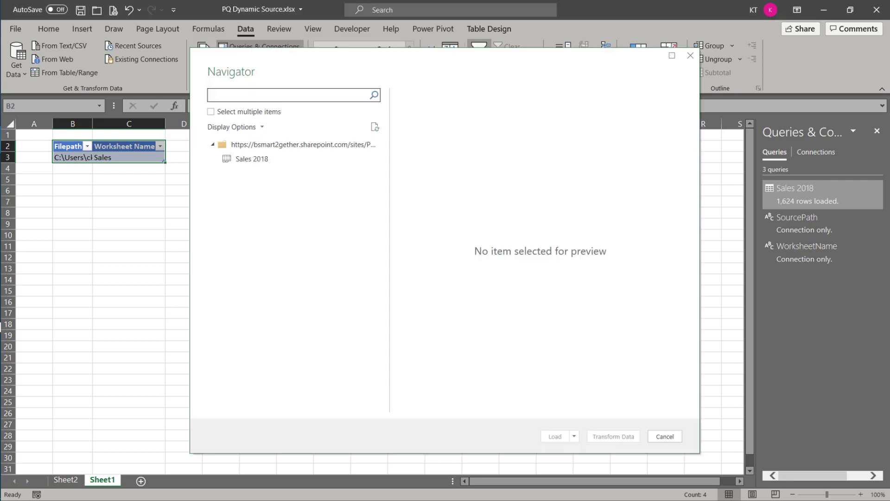
left_click(251, 158)
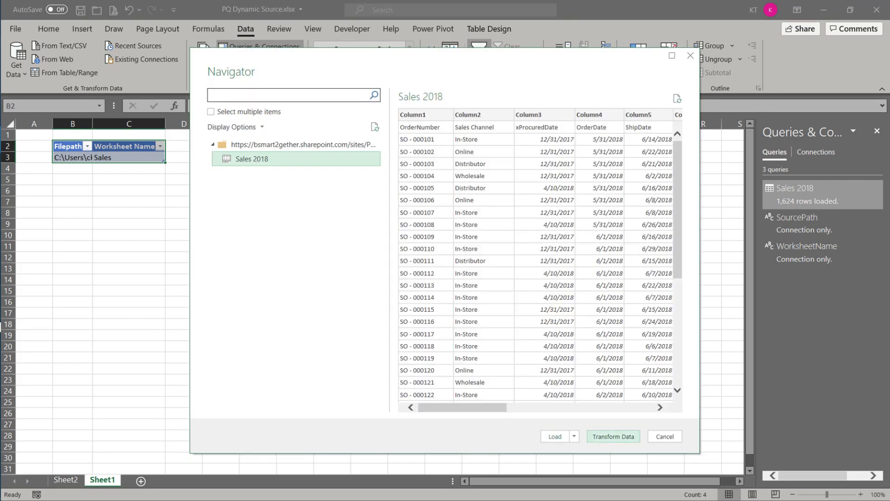
left_click(613, 435)
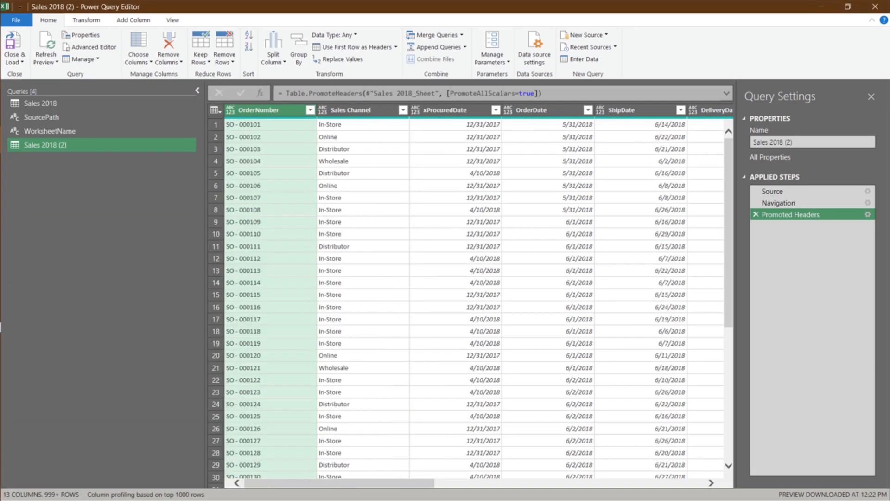
- Change the Sales 2018 Source step from File.Contents to Web.Contents(SourcePath)
left_click(771, 191)
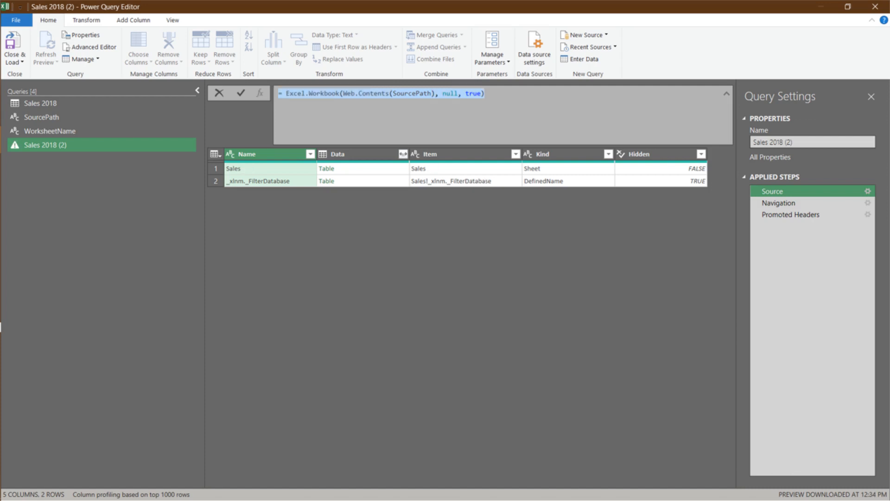
left_click(35, 103)
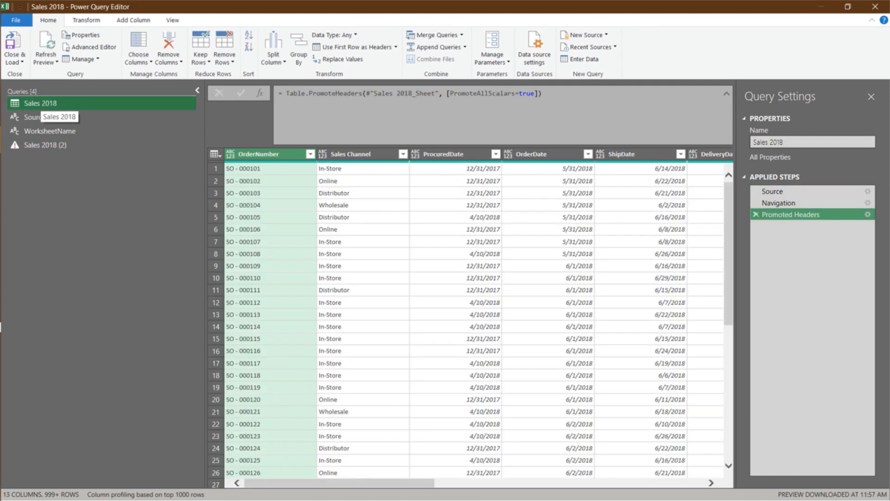
left_click(773, 191)
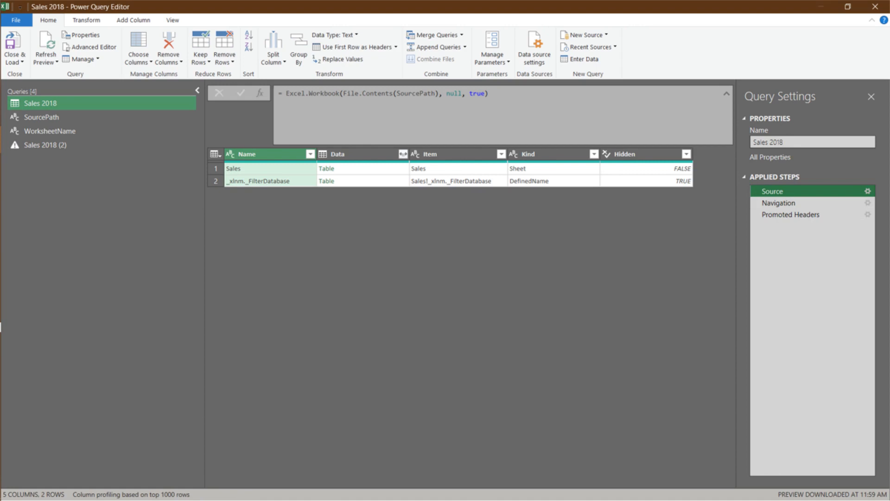
type("Web.Contents")
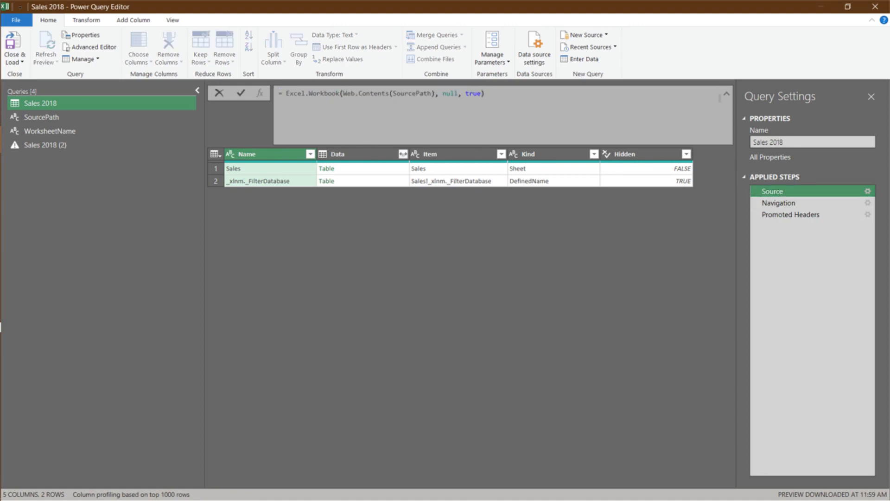
left_click(585, 35)
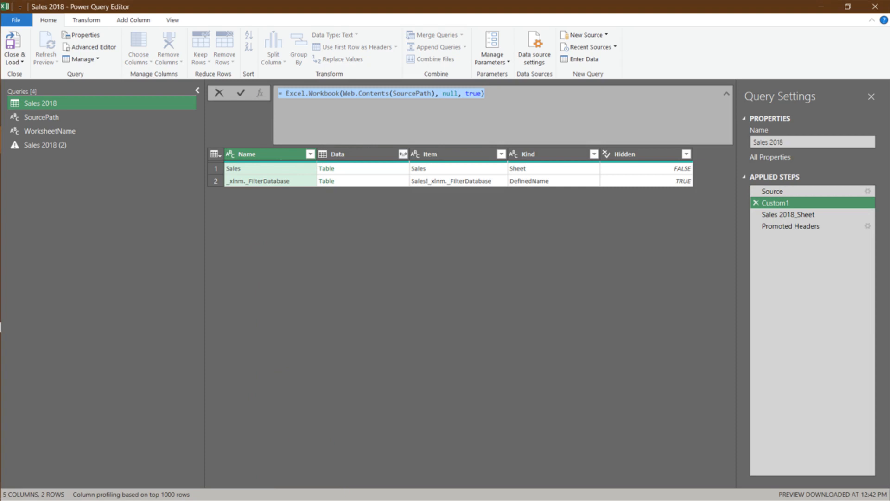
- Rename Custom1 to Source1 and add a ConditionalSource step trying Source otherwise Source1
right_click(776, 203)
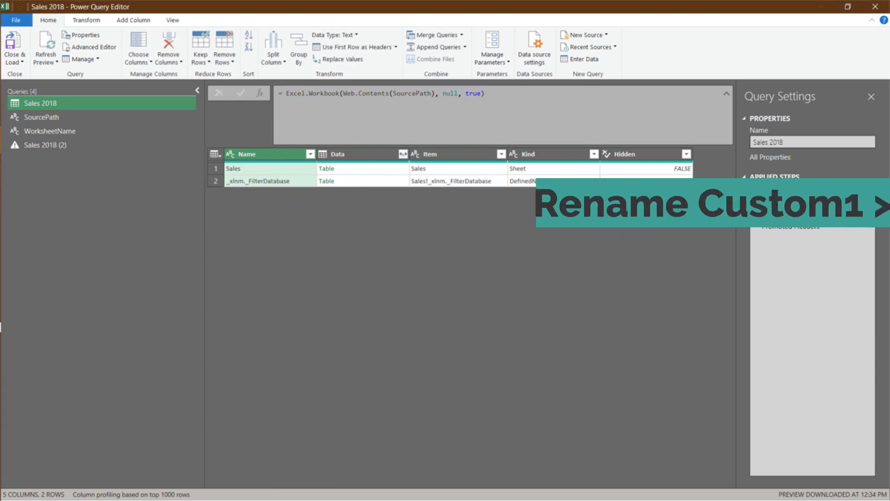
left_click(780, 215)
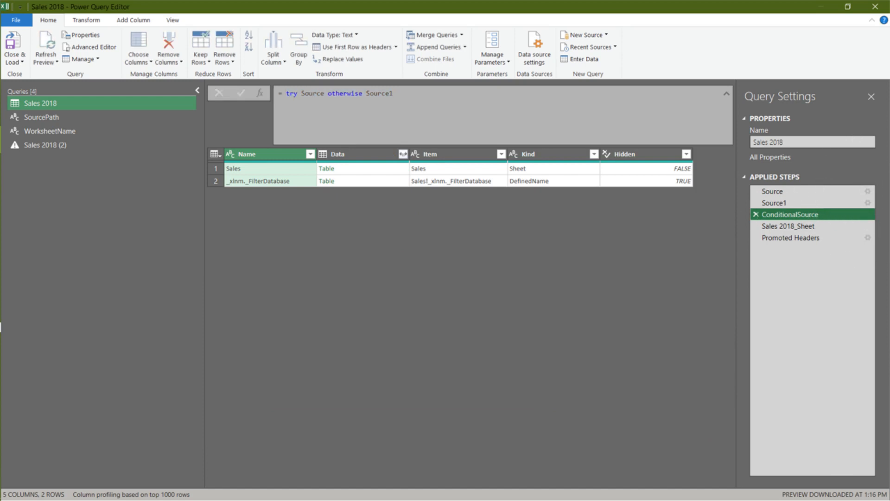
left_click(10, 44)
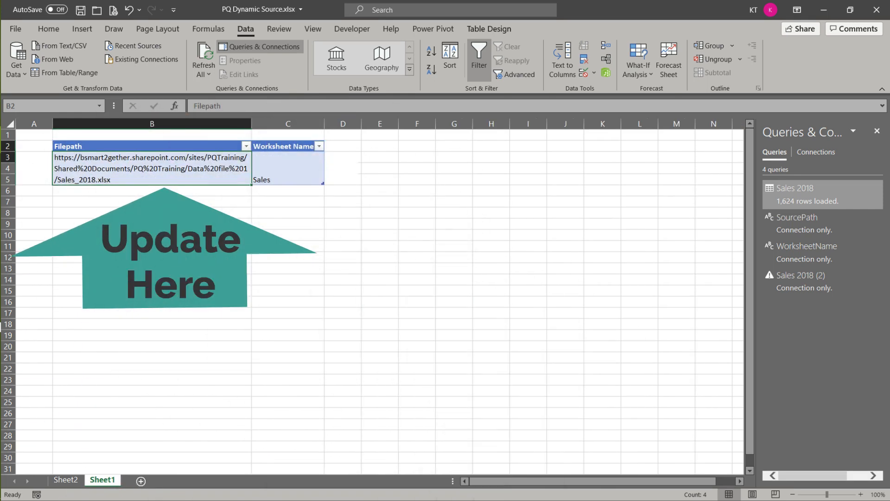
- Replace every %20 in the Filepath SharePoint address with a space
key("Ctrl+f")
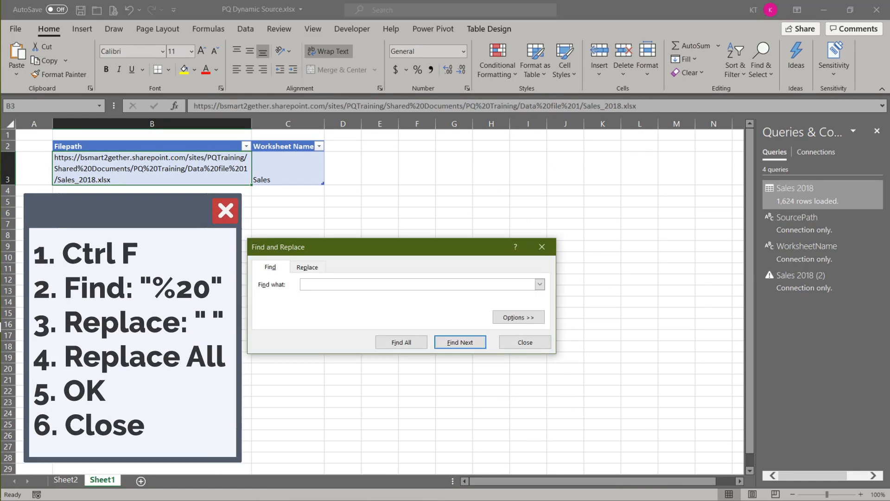
left_click(277, 341)
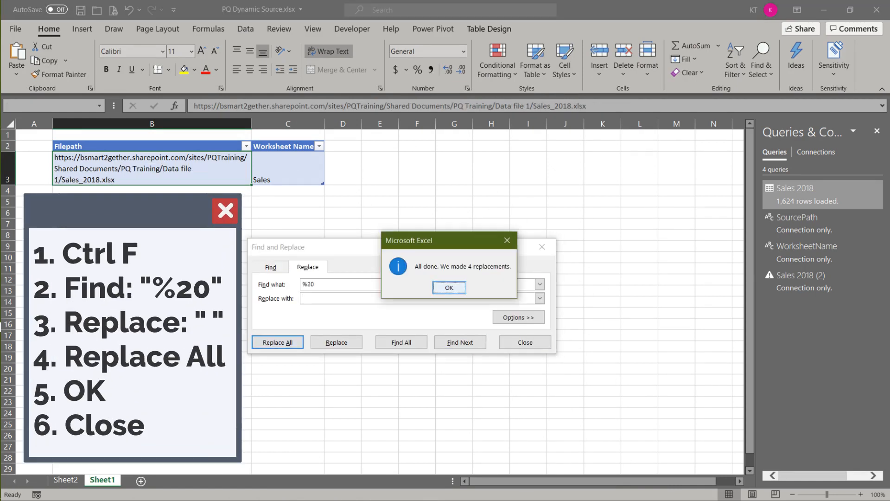